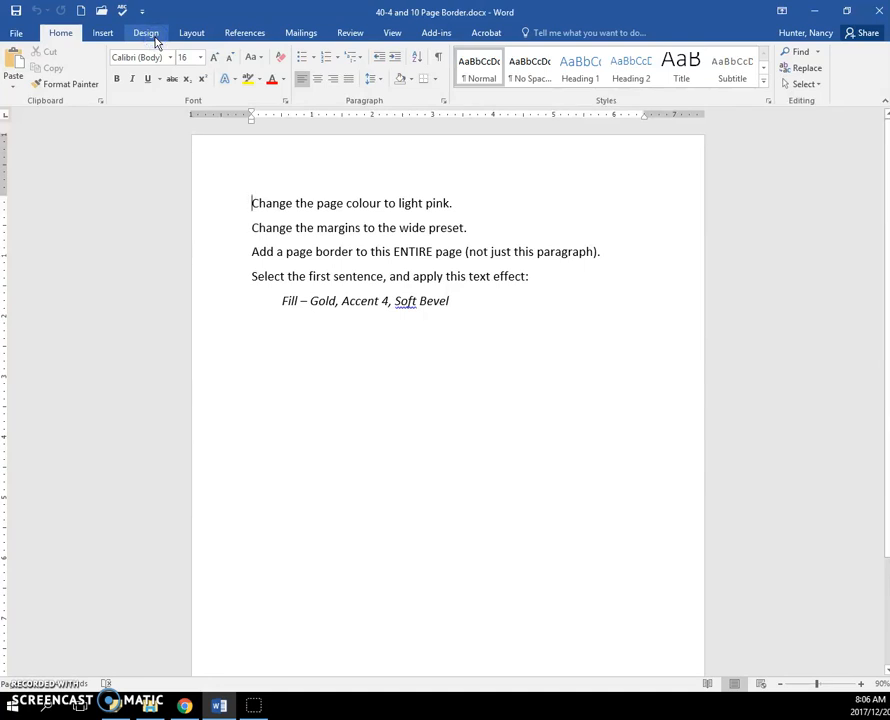
Step: Set the page colour to a light pink chosen from the More Colors hexagon
{"action": "left_click", "coordinate": [150, 32]}
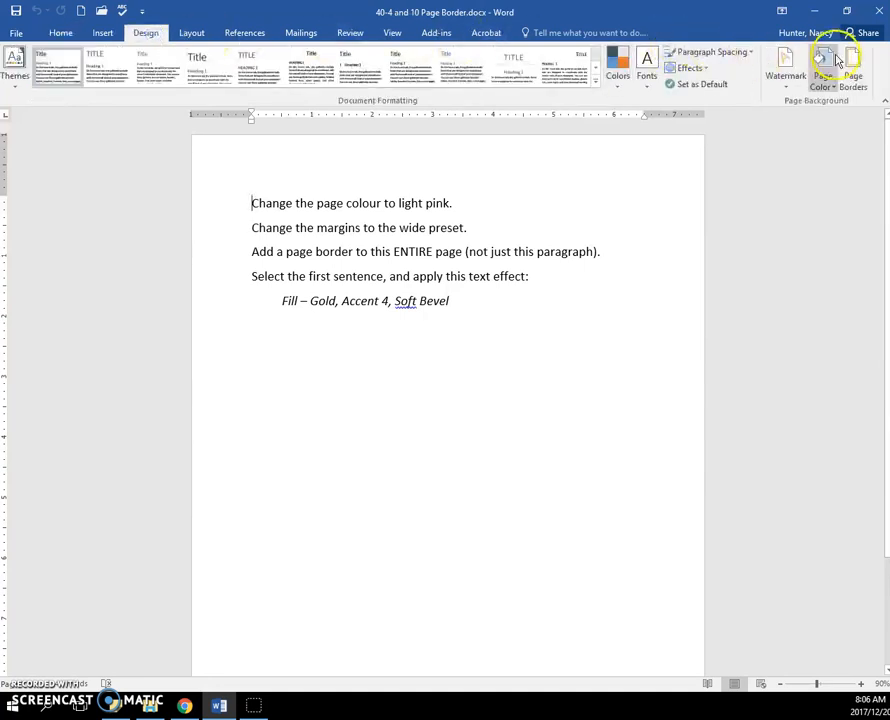
{"action": "left_click", "coordinate": [820, 68]}
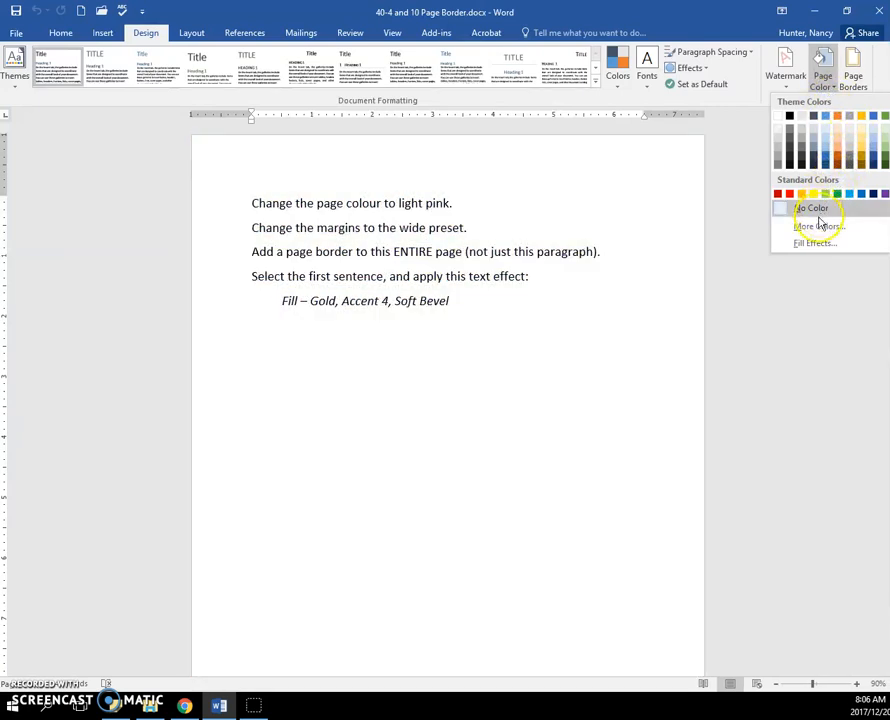
{"action": "left_click", "coordinate": [812, 224]}
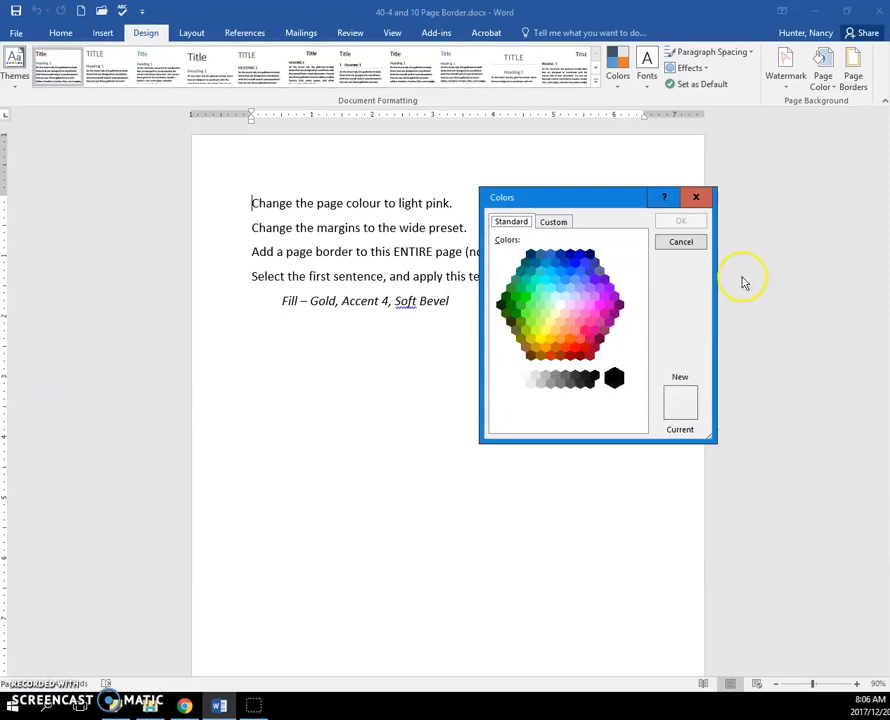
{"action": "left_click", "coordinate": [568, 306]}
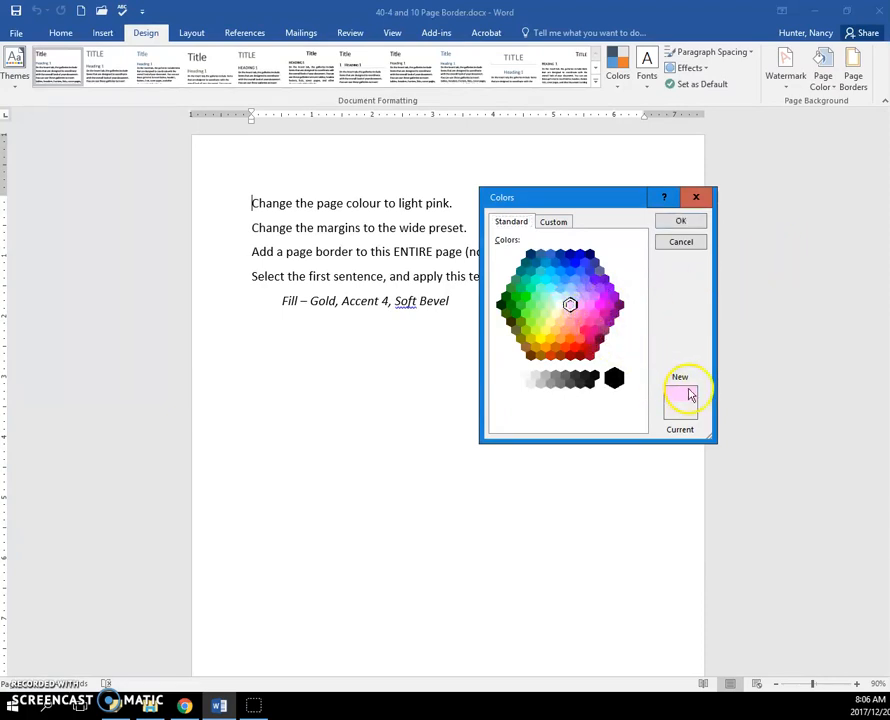
{"action": "left_click", "coordinate": [680, 220]}
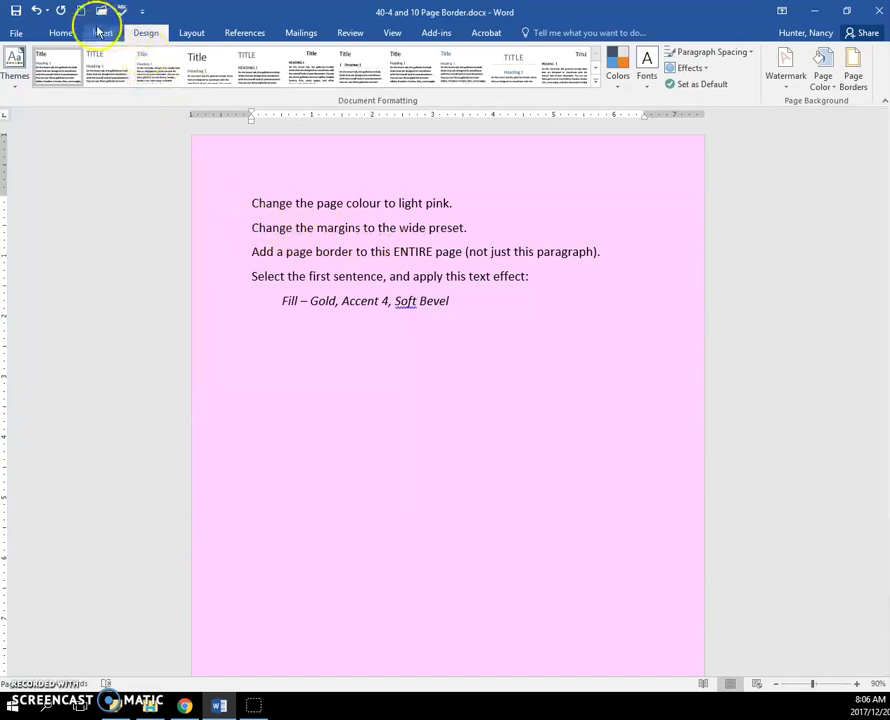
Step: Apply the Wide margin preset so the text block is narrower
{"action": "left_click", "coordinate": [180, 32]}
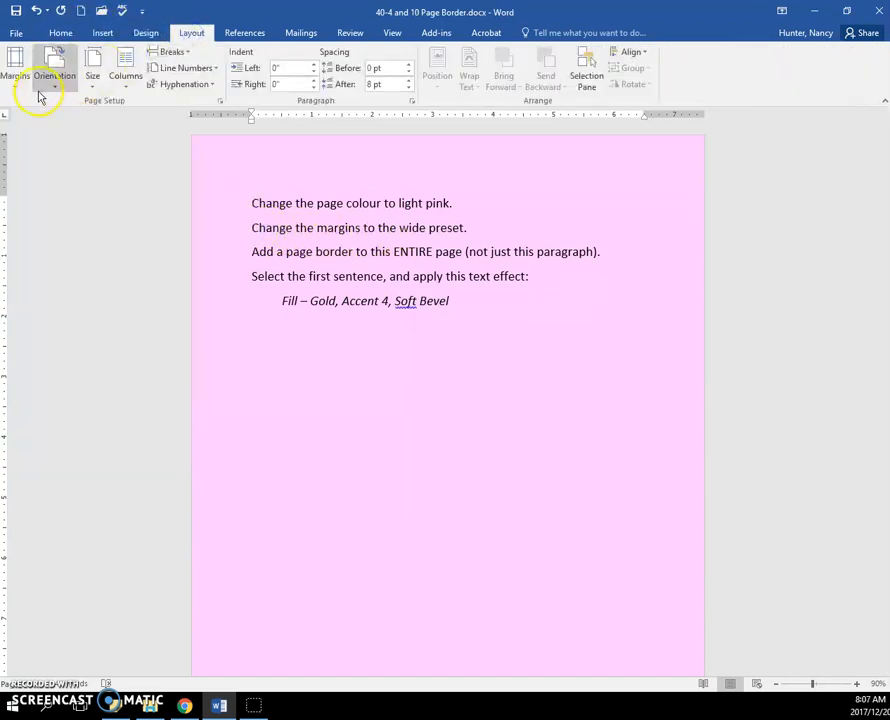
{"action": "left_click", "coordinate": [12, 80]}
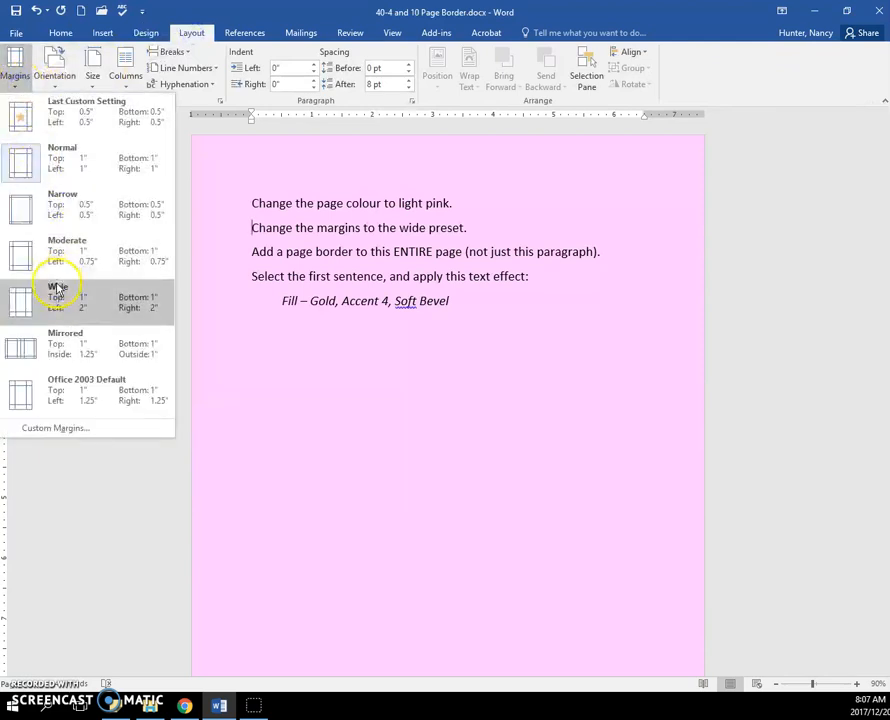
{"action": "left_click", "coordinate": [56, 296]}
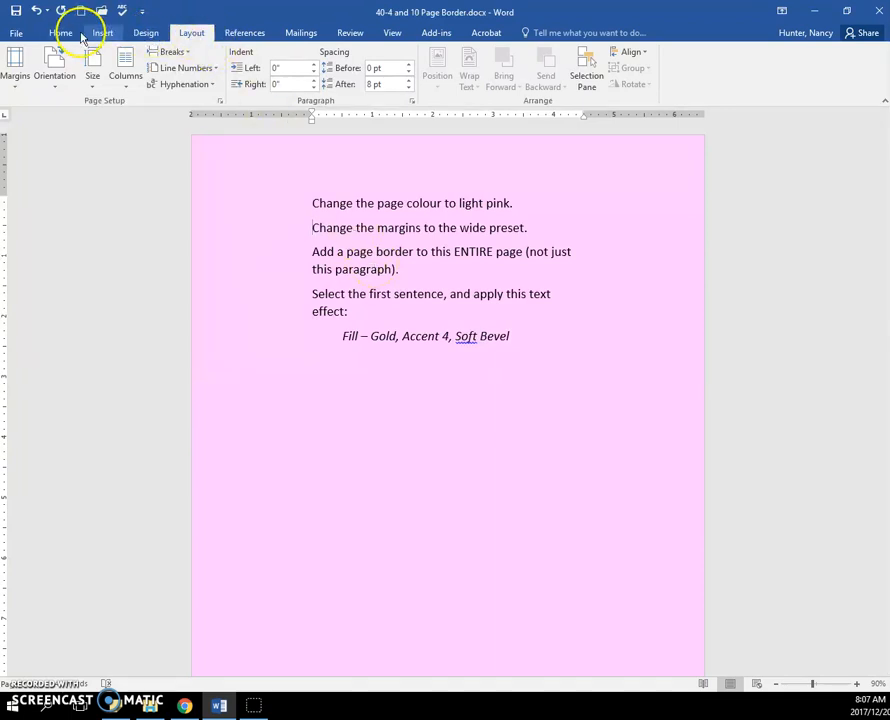
Step: Add a plain Box page border applied to the whole document via Borders and Shading
{"action": "left_click", "coordinate": [60, 32]}
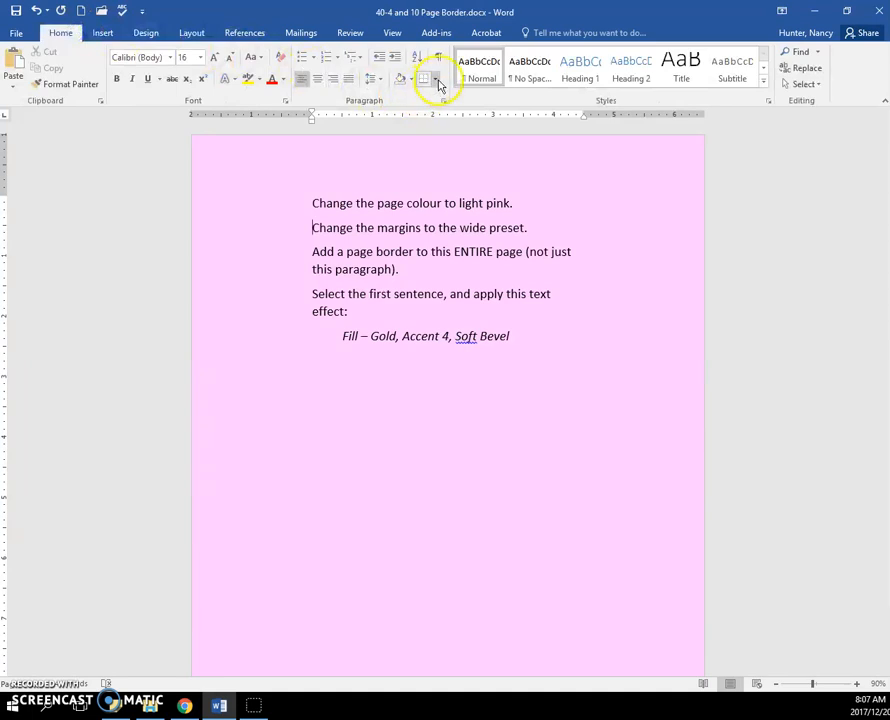
{"action": "mouse_move", "coordinate": [428, 80]}
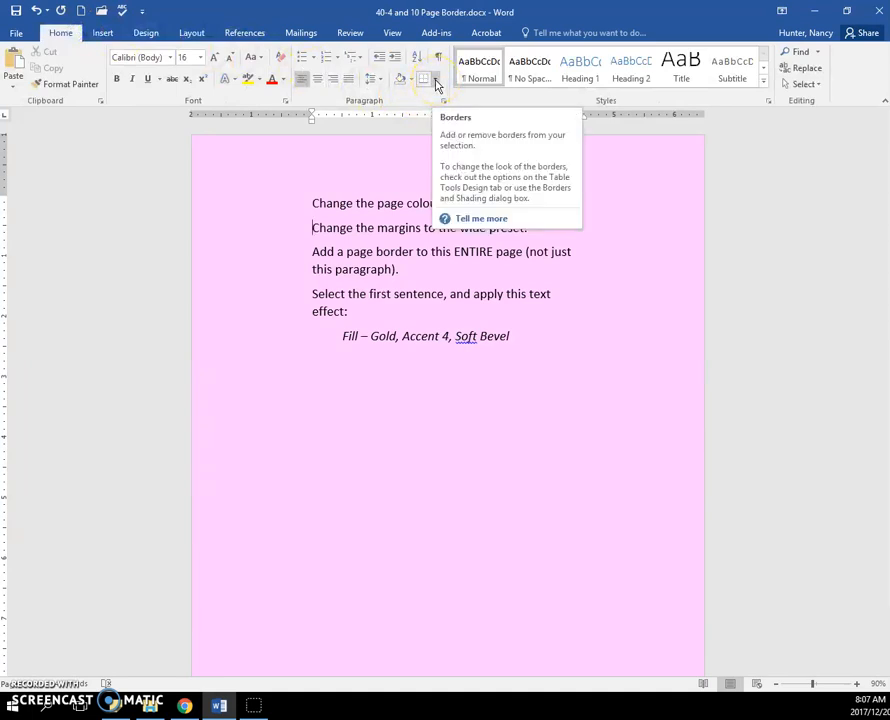
{"action": "left_click", "coordinate": [456, 80]}
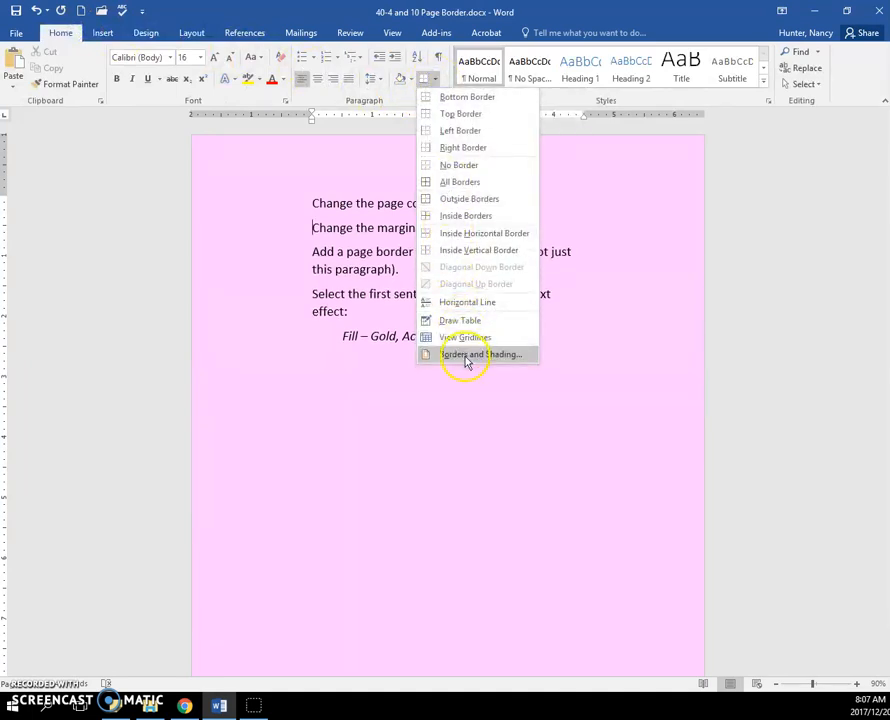
{"action": "left_click", "coordinate": [480, 354]}
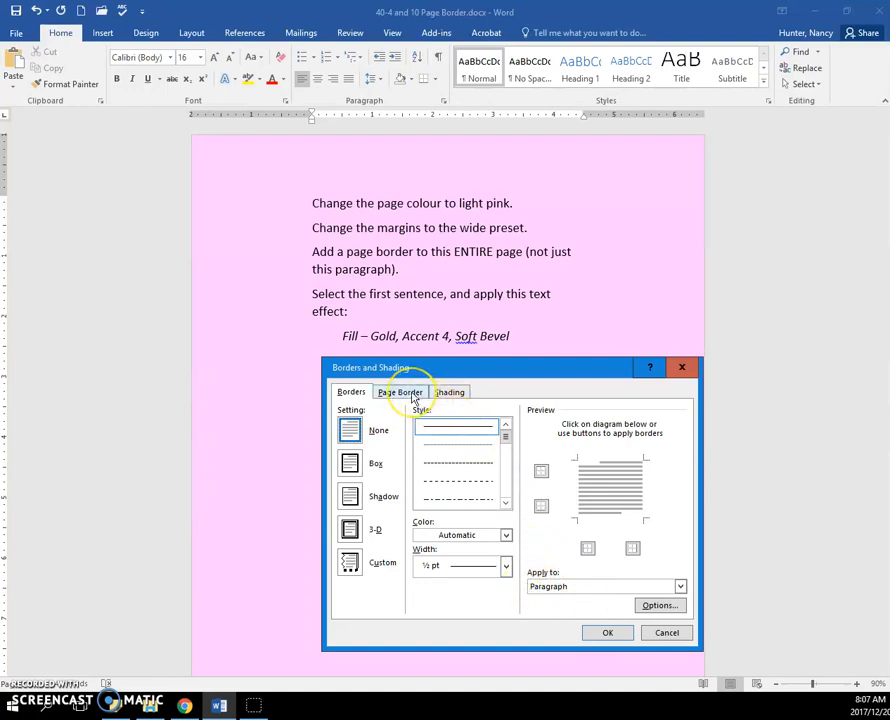
{"action": "left_click", "coordinate": [400, 390]}
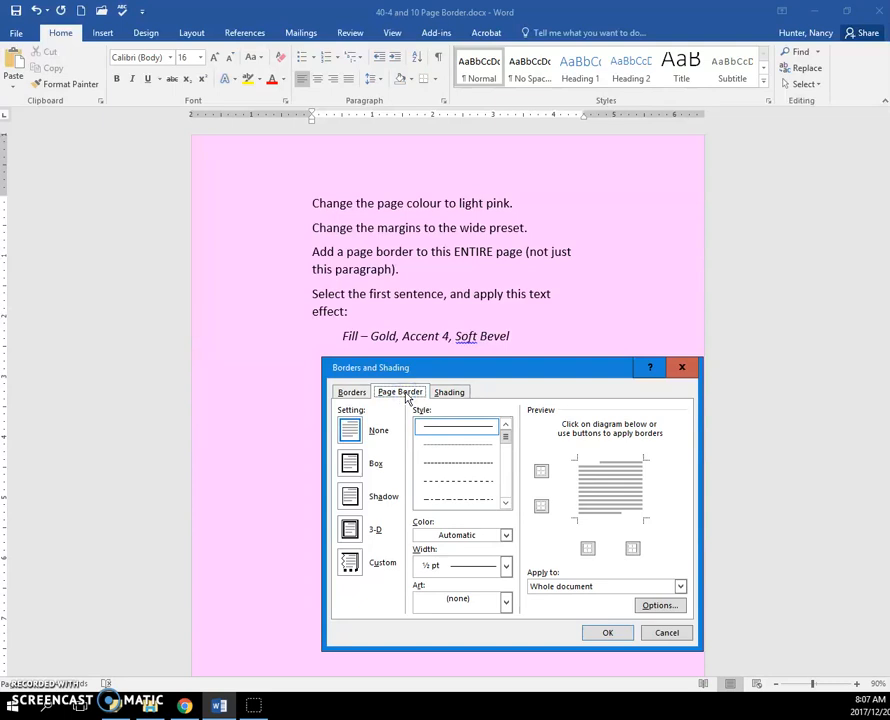
{"action": "left_click", "coordinate": [348, 462]}
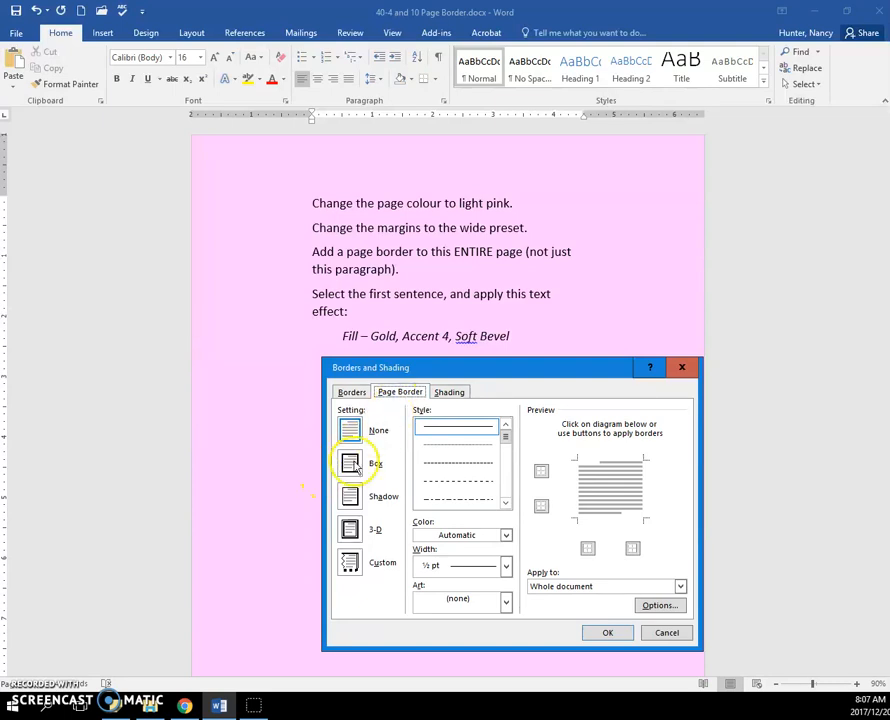
{"action": "left_click", "coordinate": [348, 462]}
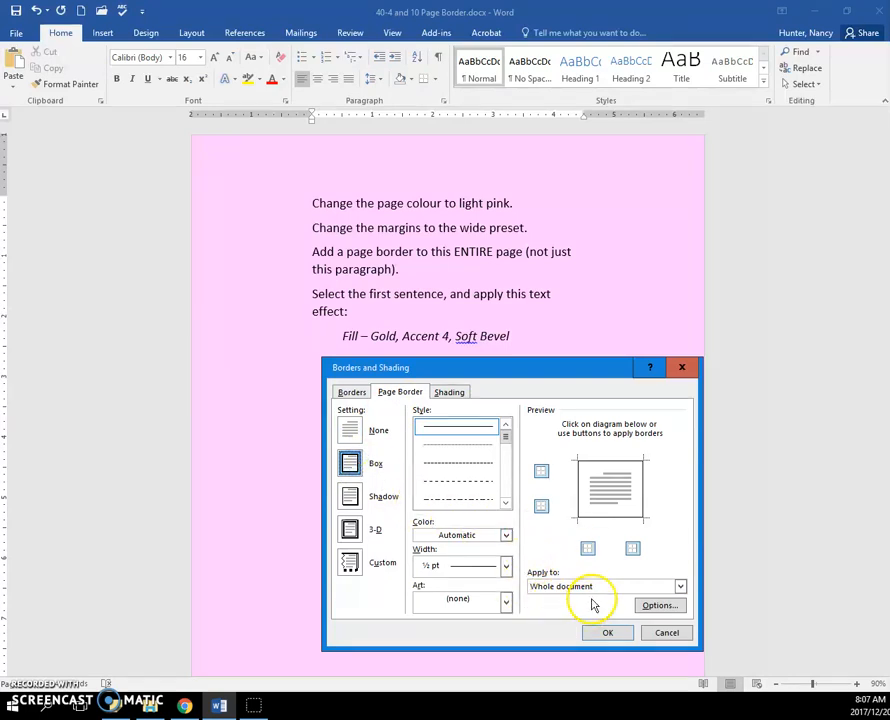
{"action": "left_click", "coordinate": [506, 564]}
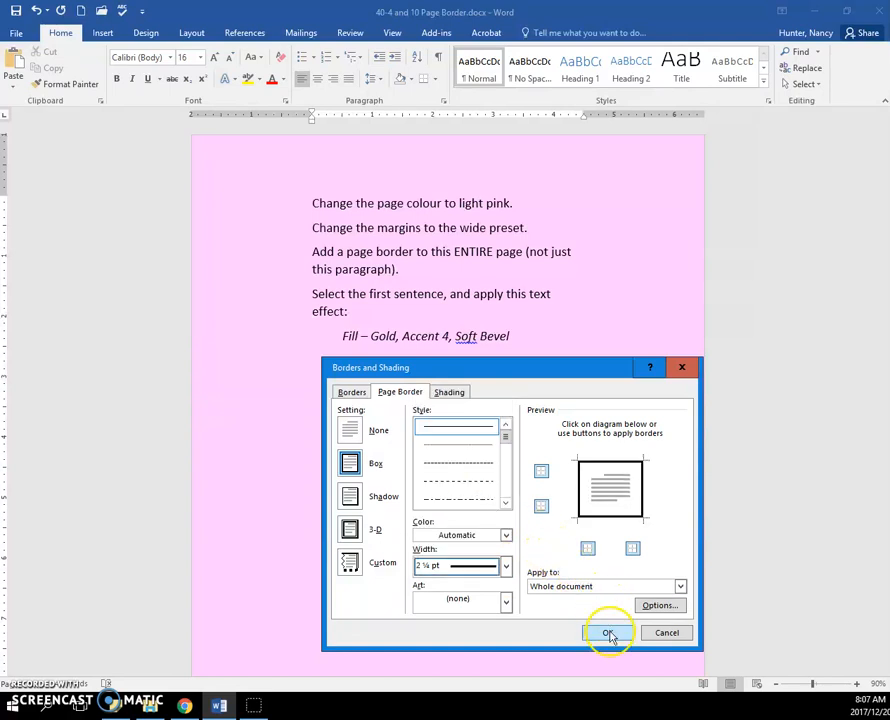
{"action": "left_click", "coordinate": [608, 632]}
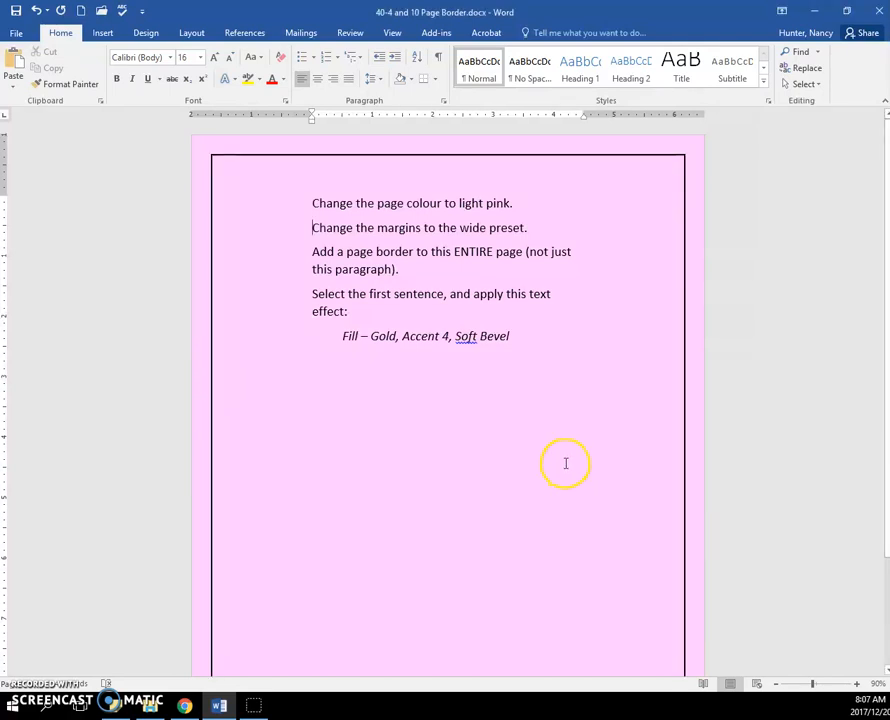
{"action": "mouse_move", "coordinate": [174, 32]}
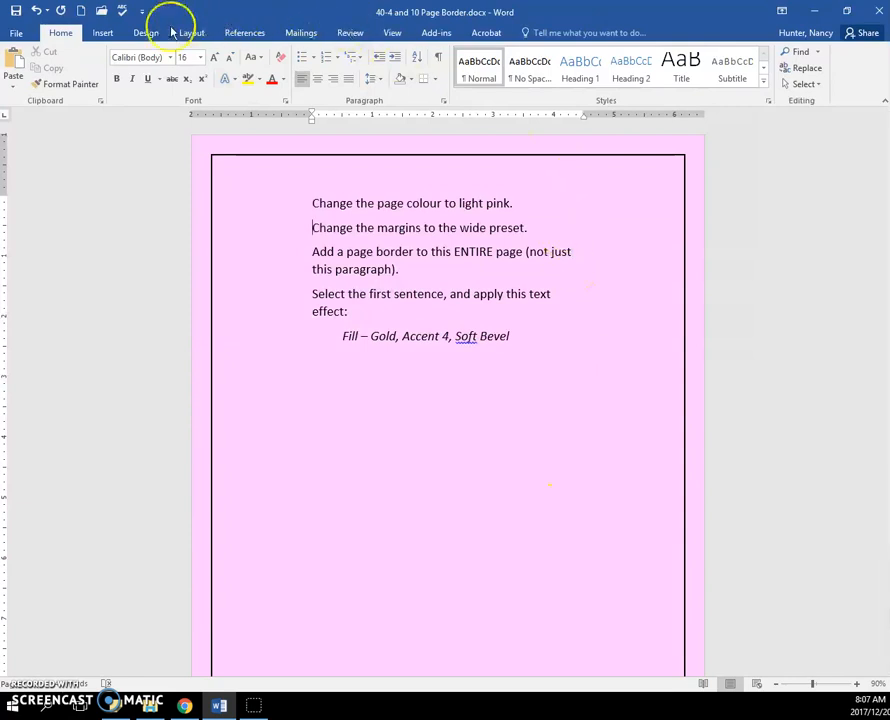
{"action": "left_click", "coordinate": [148, 32]}
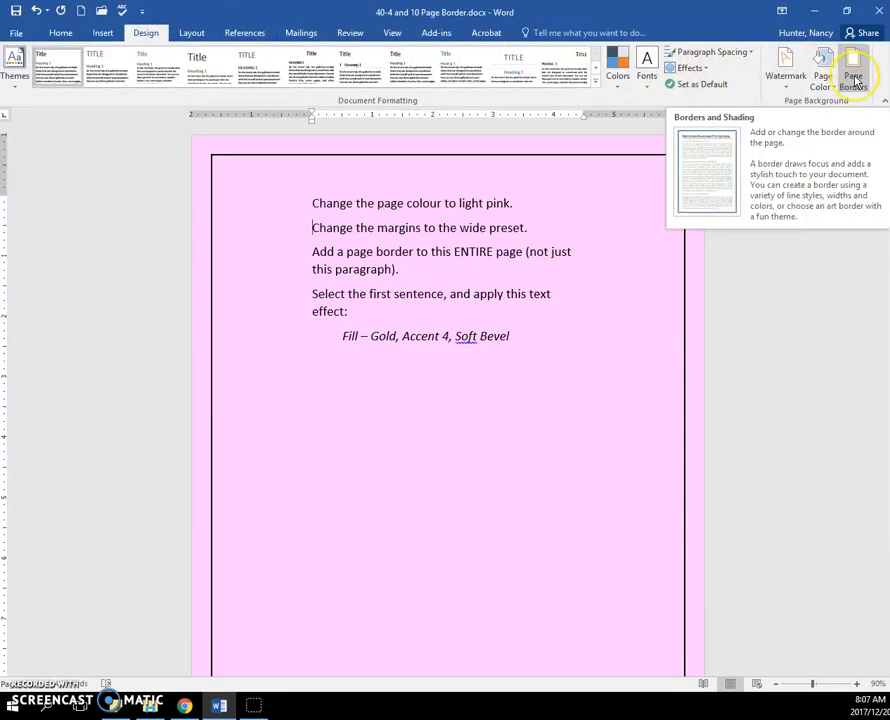
{"action": "left_click", "coordinate": [852, 66]}
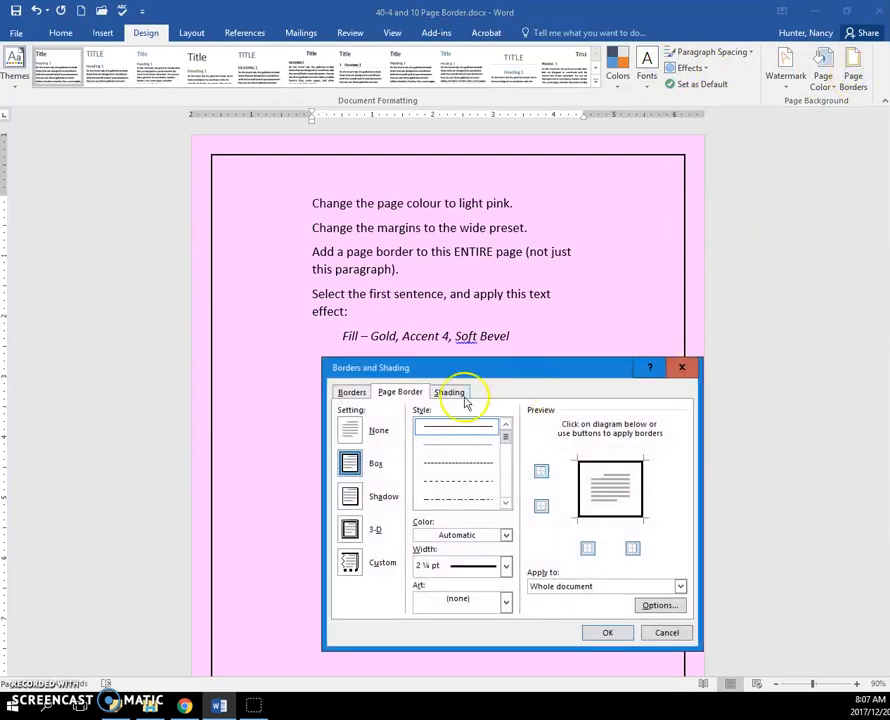
{"action": "mouse_move", "coordinate": [400, 390]}
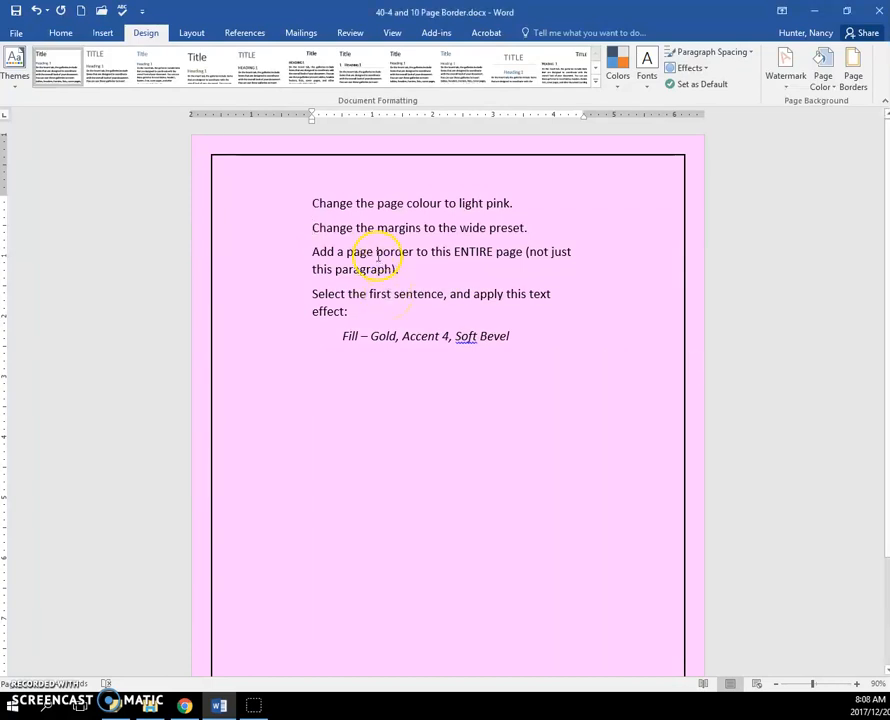
Step: Give the first sentence the Fill – Gold, Accent 4, Soft Bevel text effect
{"action": "left_click_drag", "start_coordinate": [312, 204], "coordinate": [512, 204]}
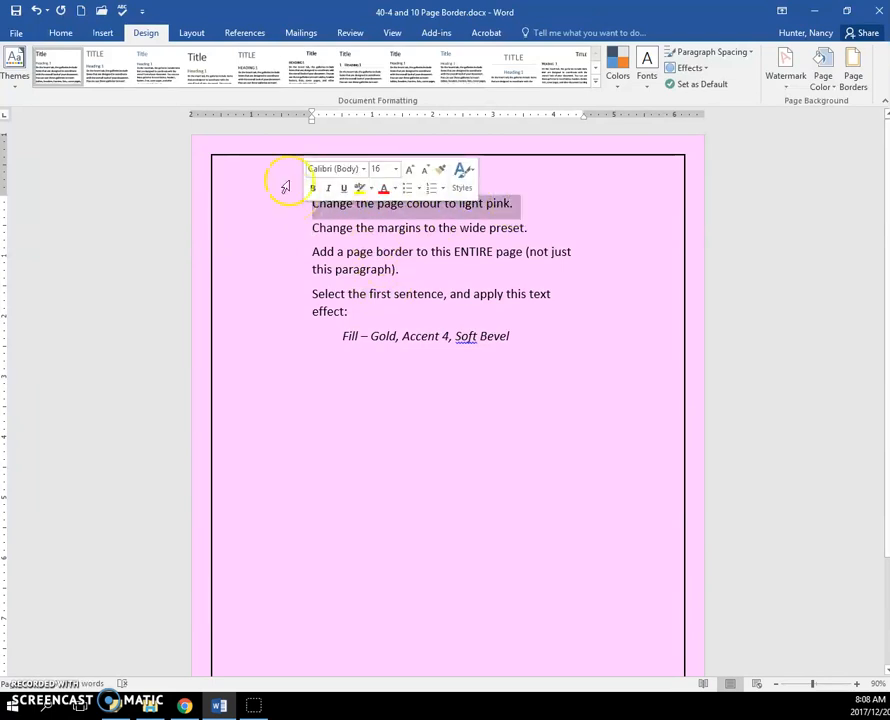
{"action": "left_click", "coordinate": [60, 32]}
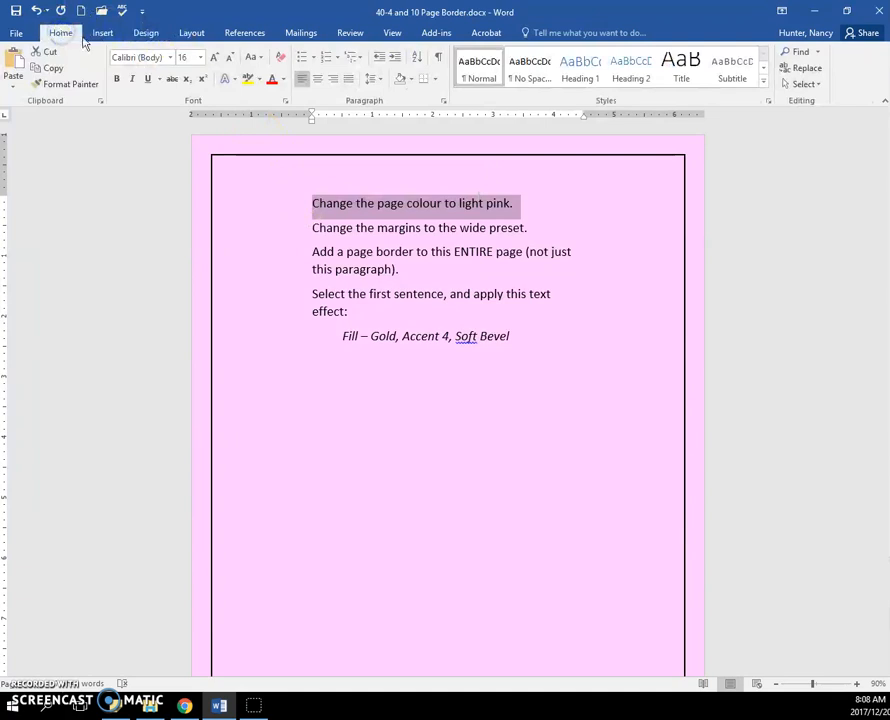
{"action": "mouse_move", "coordinate": [222, 80]}
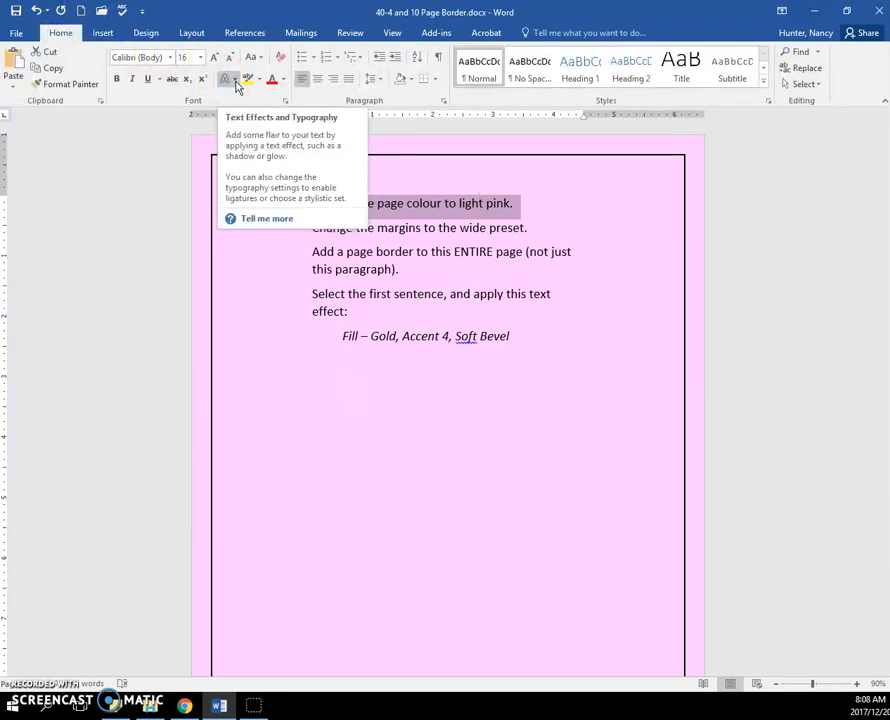
{"action": "left_click", "coordinate": [228, 80]}
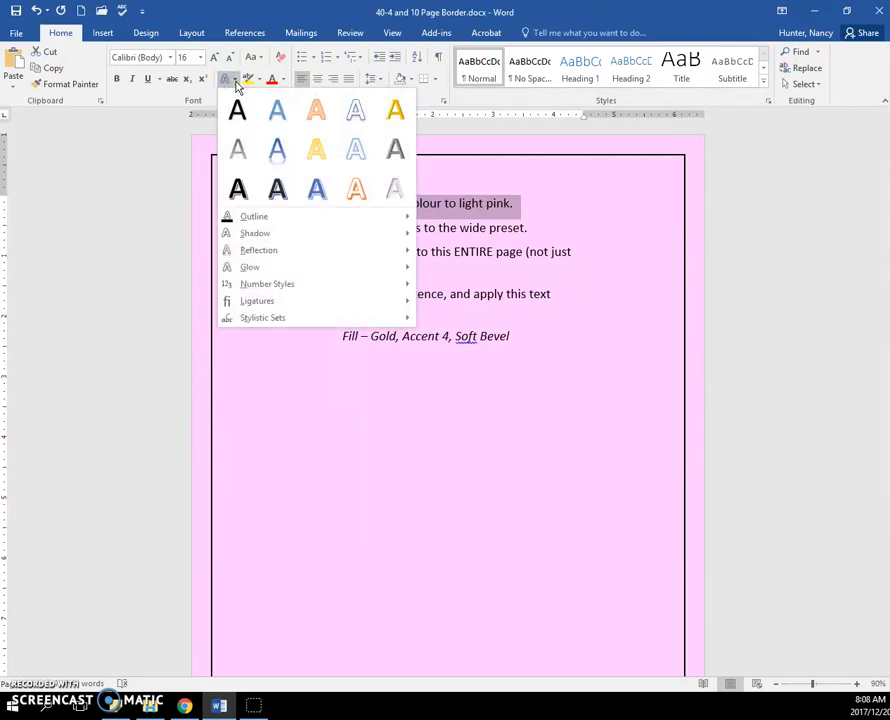
{"action": "left_click", "coordinate": [316, 148]}
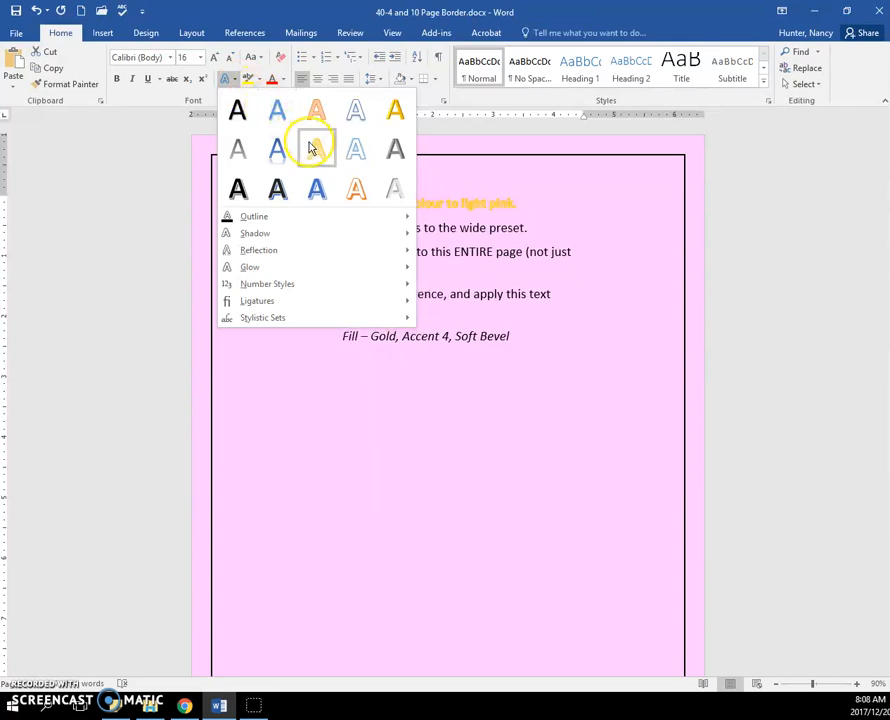
{"action": "mouse_move", "coordinate": [314, 148]}
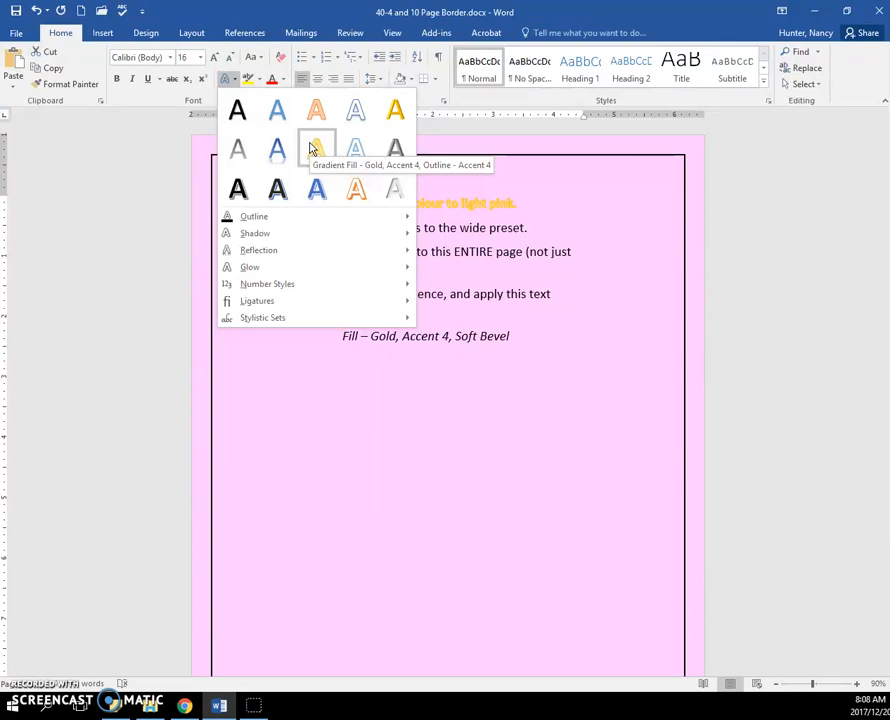
{"action": "mouse_move", "coordinate": [396, 110]}
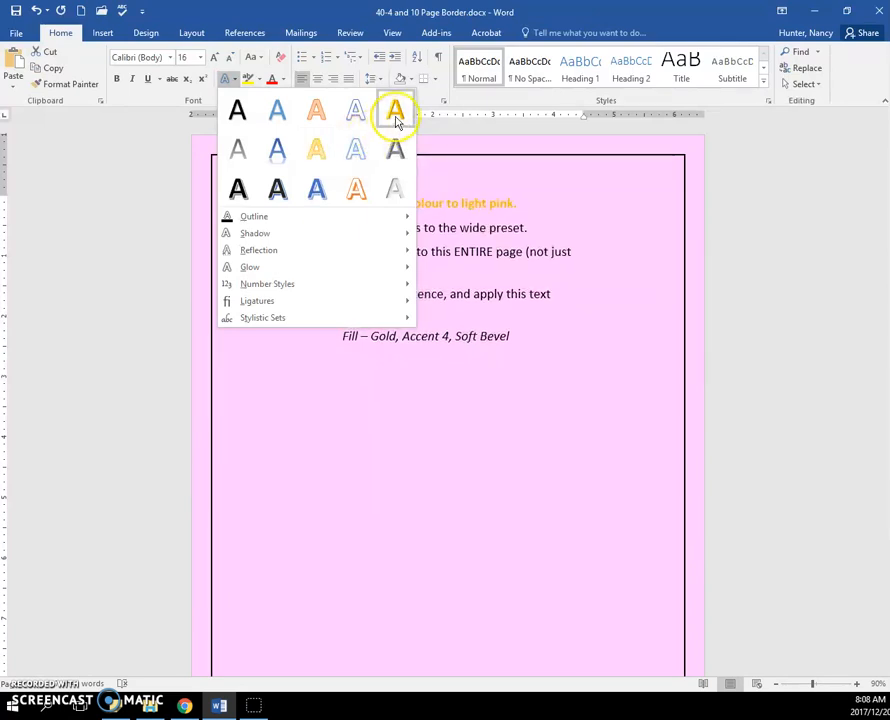
{"action": "mouse_move", "coordinate": [396, 112]}
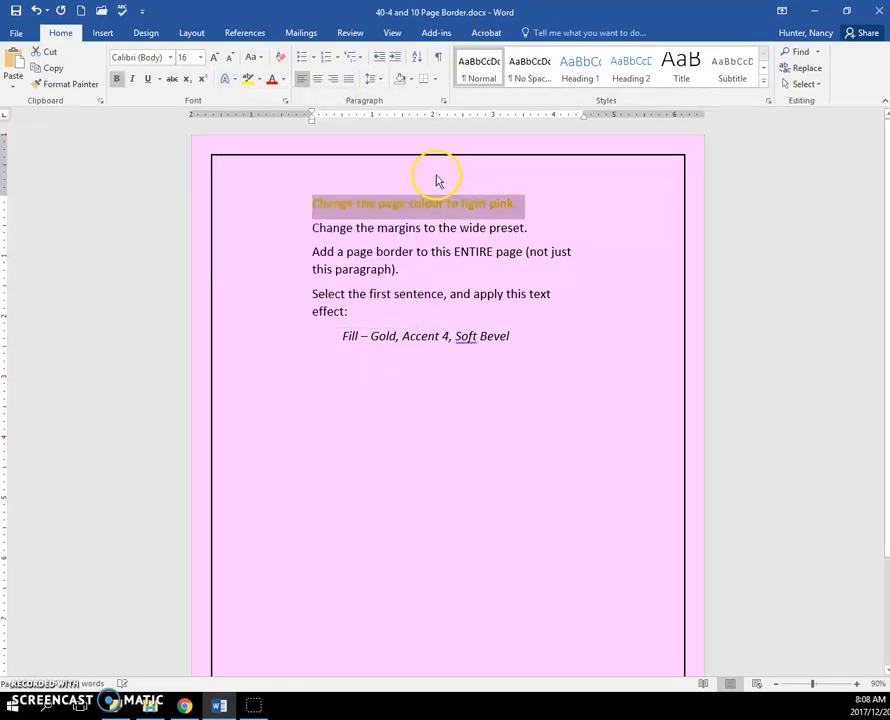
{"action": "mouse_move", "coordinate": [424, 304]}
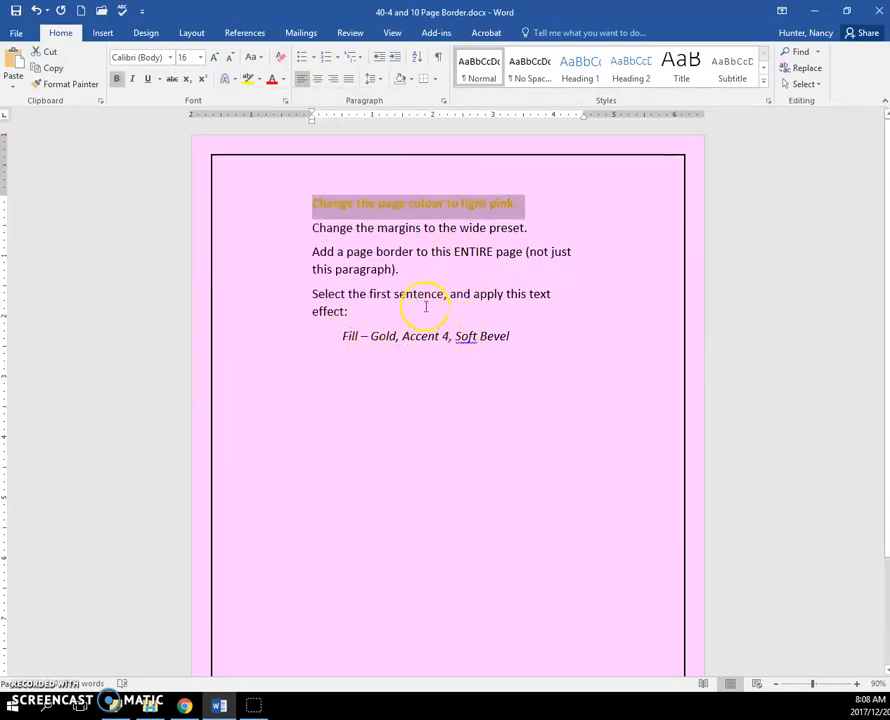